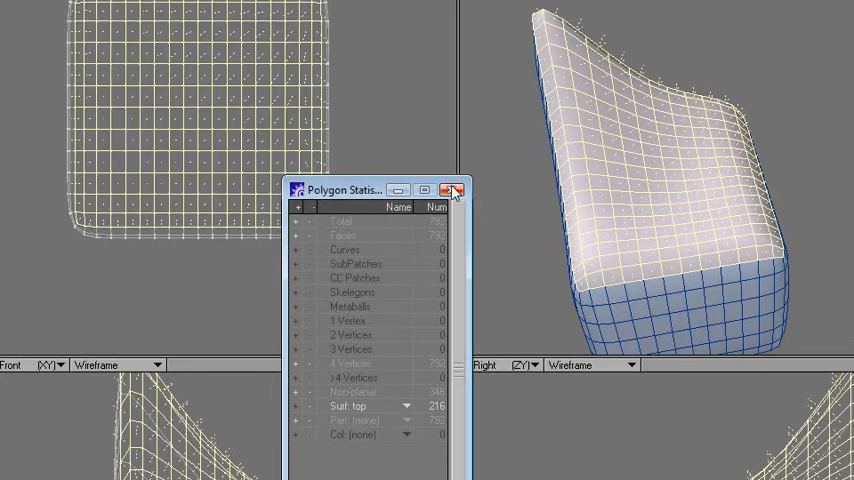
Step: Save the 187 selected border points as a point selection set named 'deselect'
left_click(453, 191)
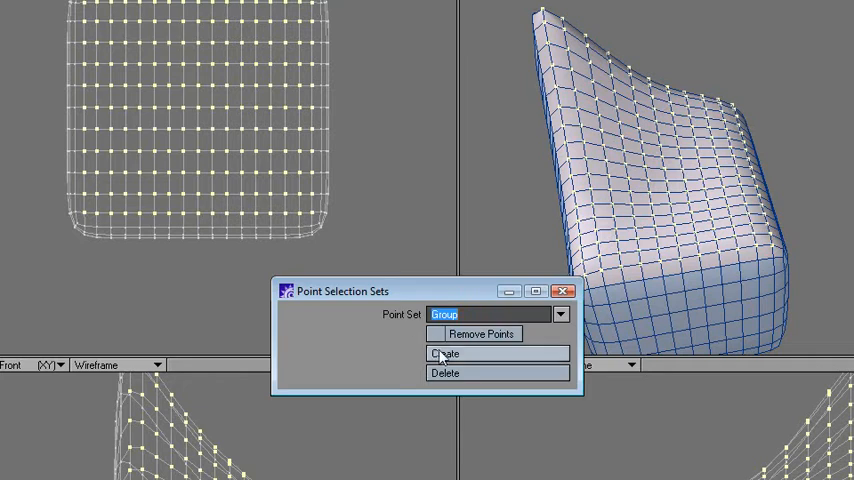
type("desel")
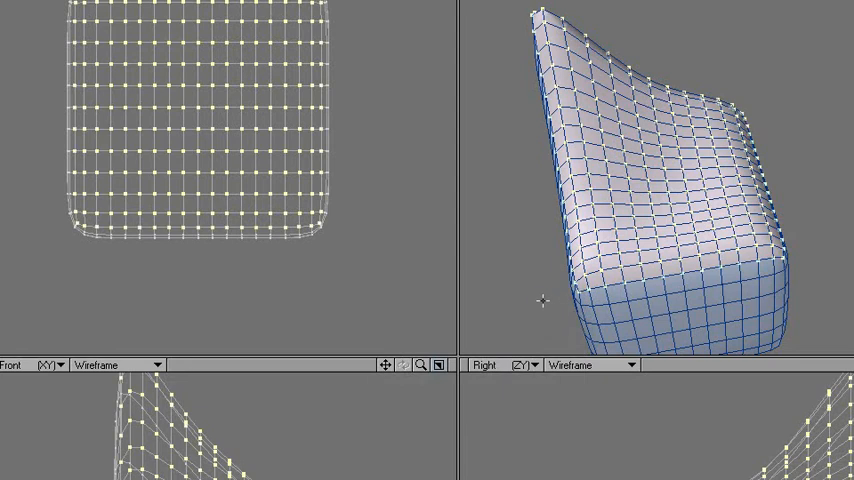
mouse_move(172, 170)
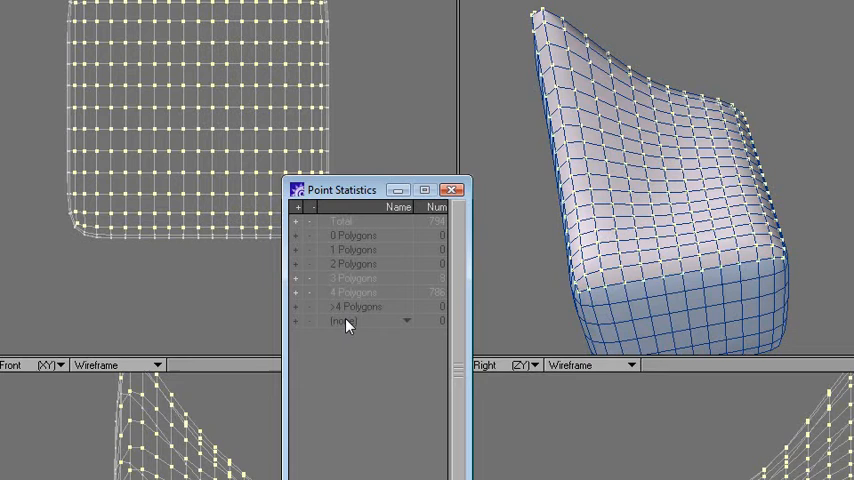
mouse_move(350, 331)
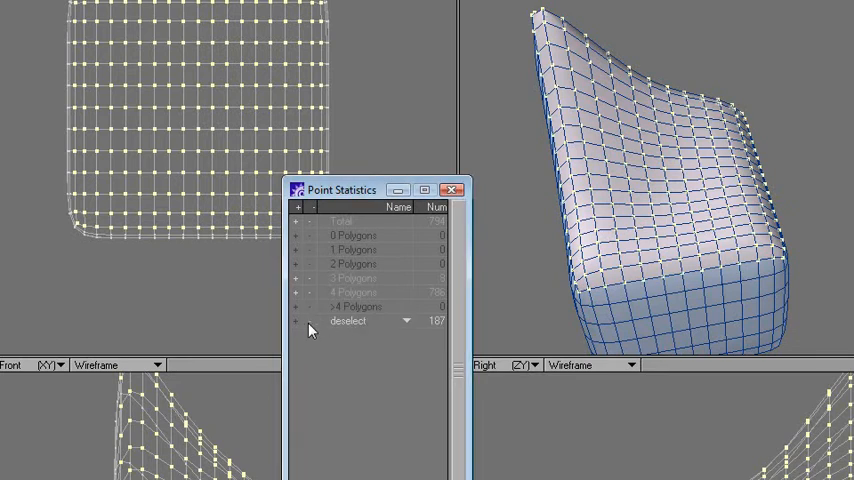
left_click(452, 190)
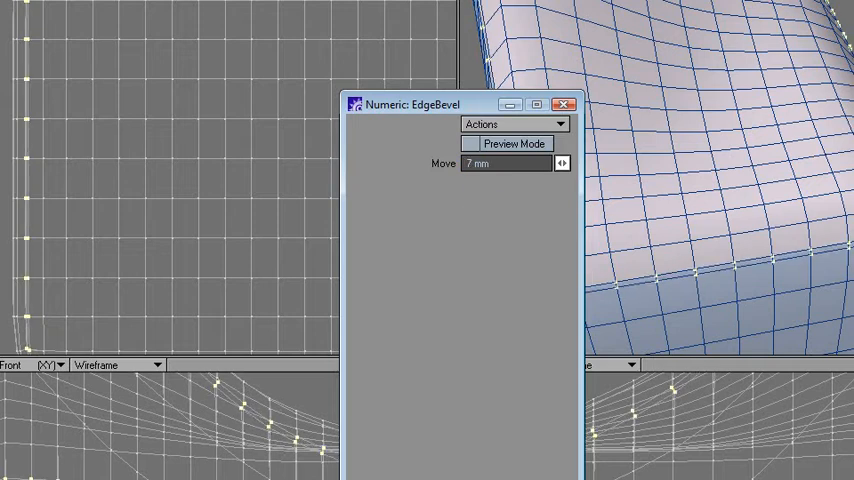
Step: Commit an Edge Bevel with 7 mm Move along the selected seam edges
left_click(562, 102)
type("st1")
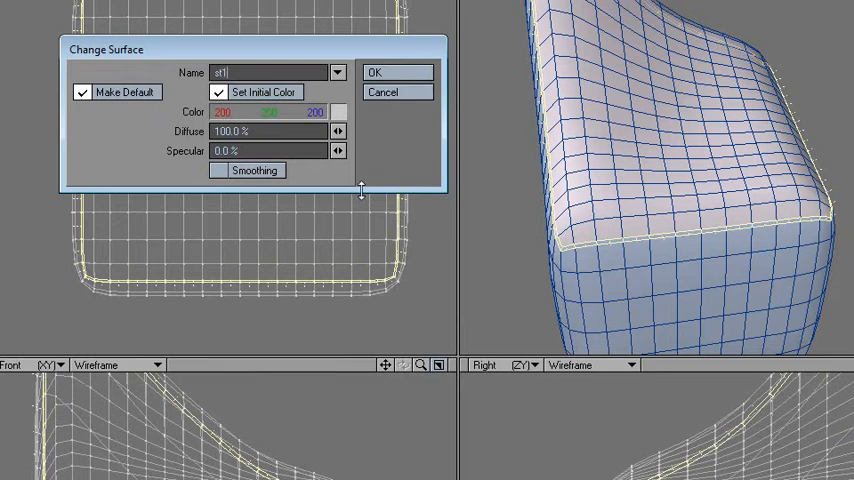
Step: Assign surface 'st1' to the bevel strip with a pink colour and Smoothing enabled
left_click(343, 111)
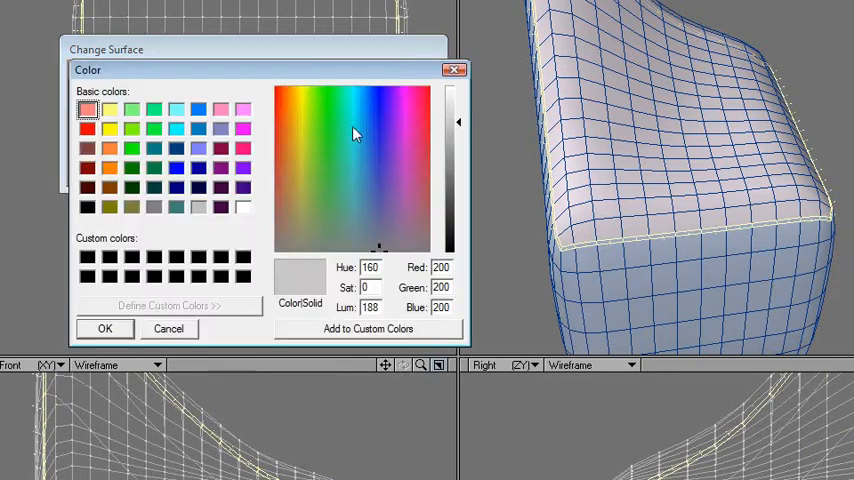
left_click(406, 143)
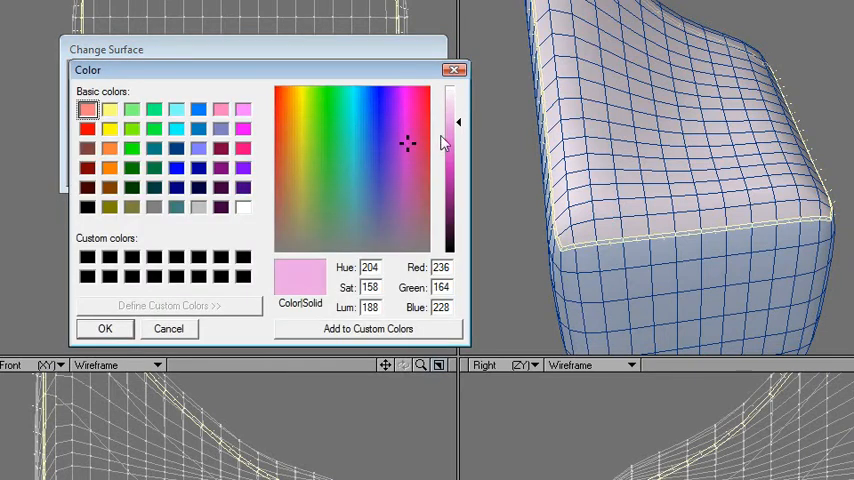
left_click(104, 328)
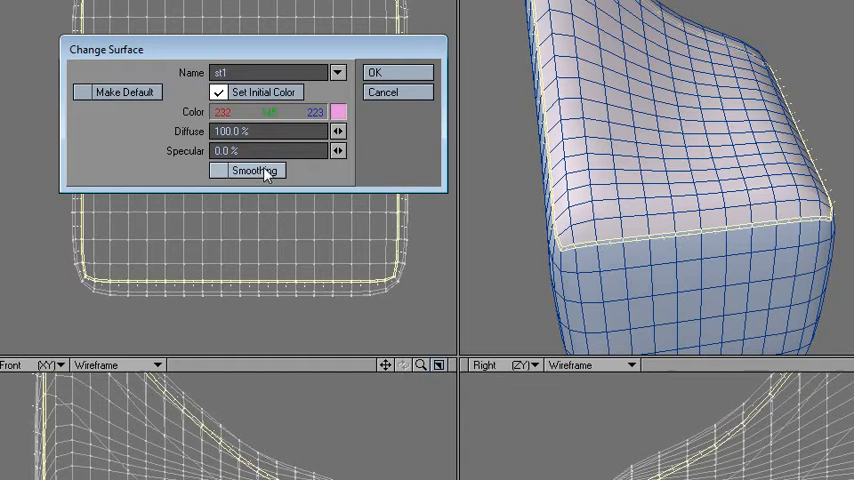
left_click(383, 71)
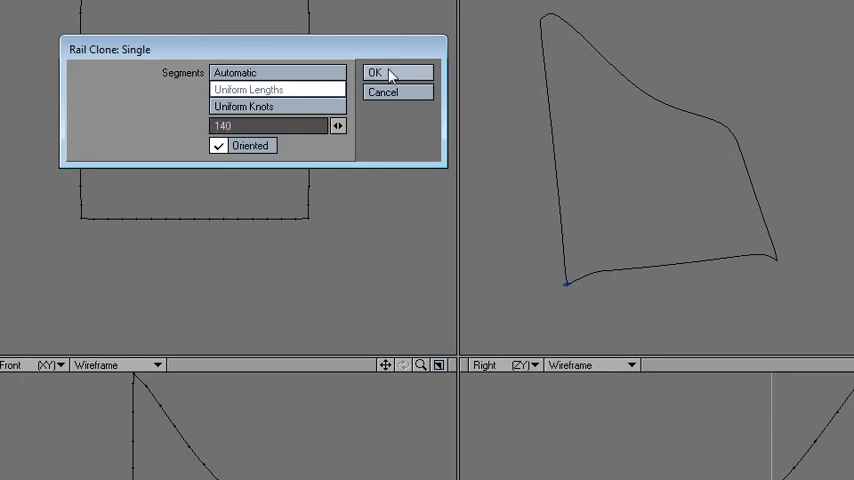
Step: Rail Clone the stitch 140 times along the seam with Uniform Lengths and Oriented
left_click(384, 72)
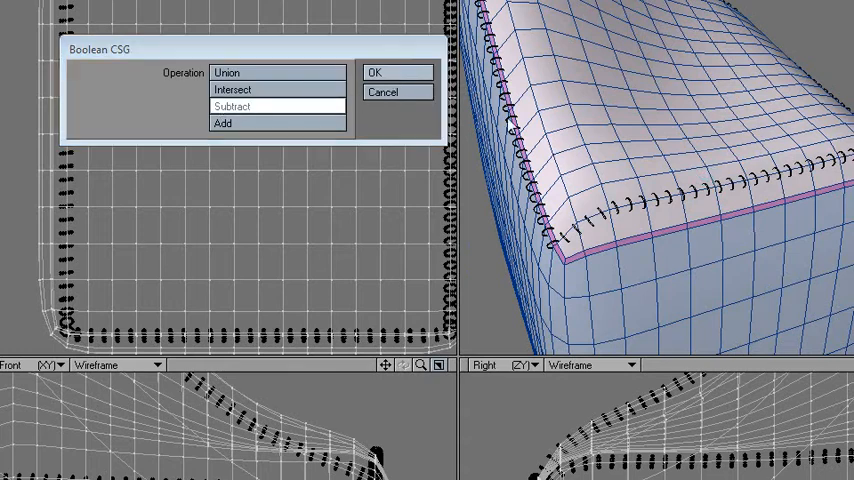
Step: Boolean Subtract the stitch shapes from the cushion and close Polygon Statistics
left_click(393, 72)
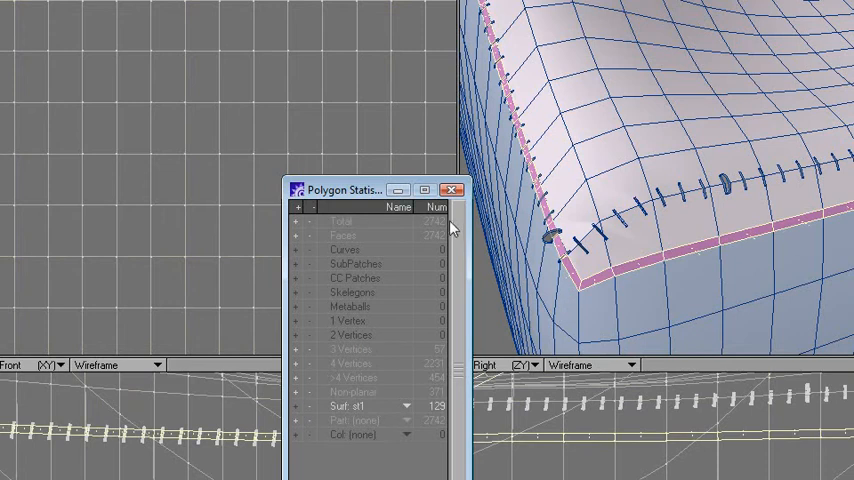
left_click(454, 190)
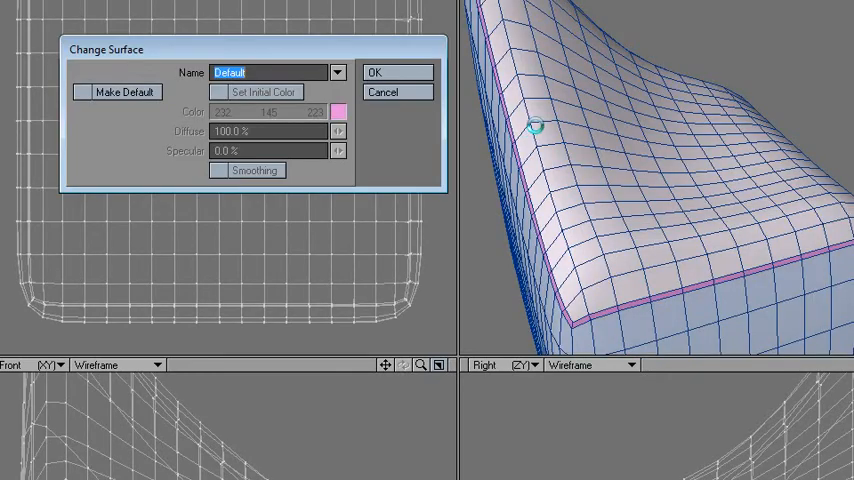
Step: Assign the Default surface to the selected cushion polygons
left_click(396, 72)
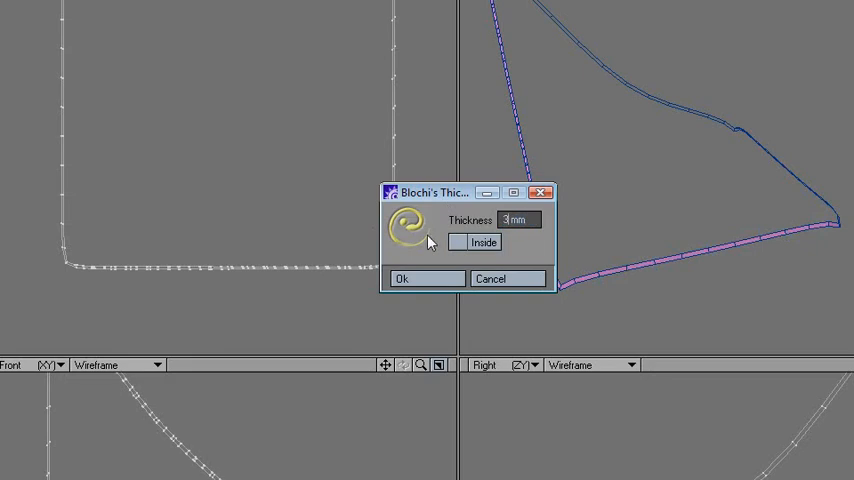
Step: Apply a 3 mm Blochi's Thickness and set the perspective viewport to Texture display
left_click(402, 278)
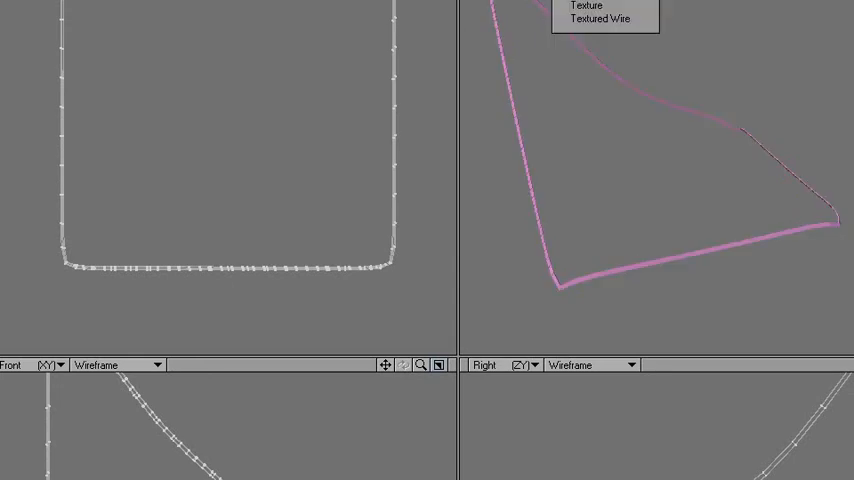
left_click(600, 20)
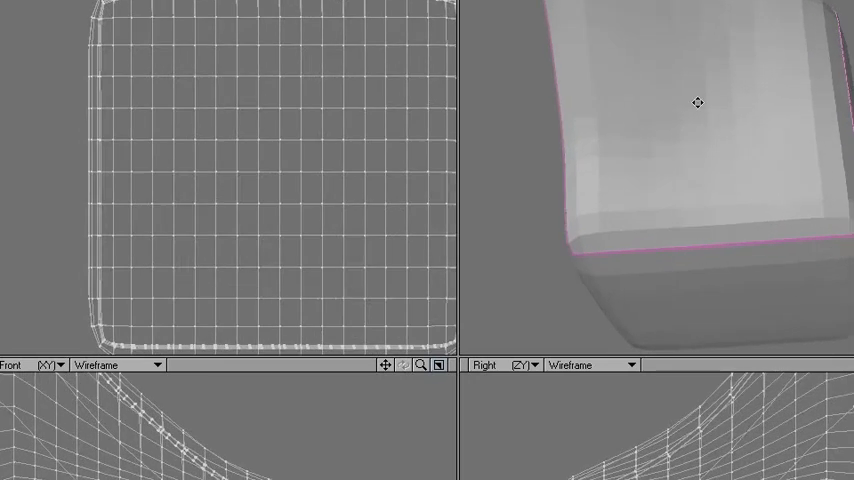
Step: Create a UV map named 'Texture' with Atlas projection, then close the Make UVs panel
left_click_drag(697, 103, 657, 151)
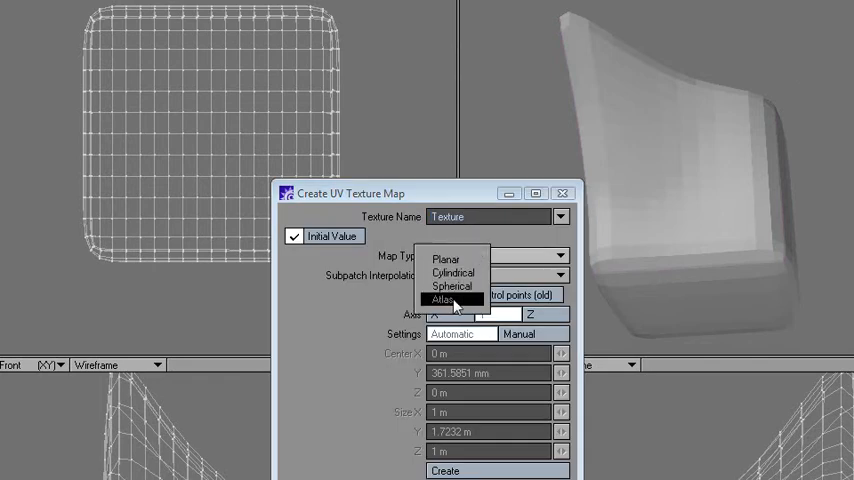
left_click(445, 299)
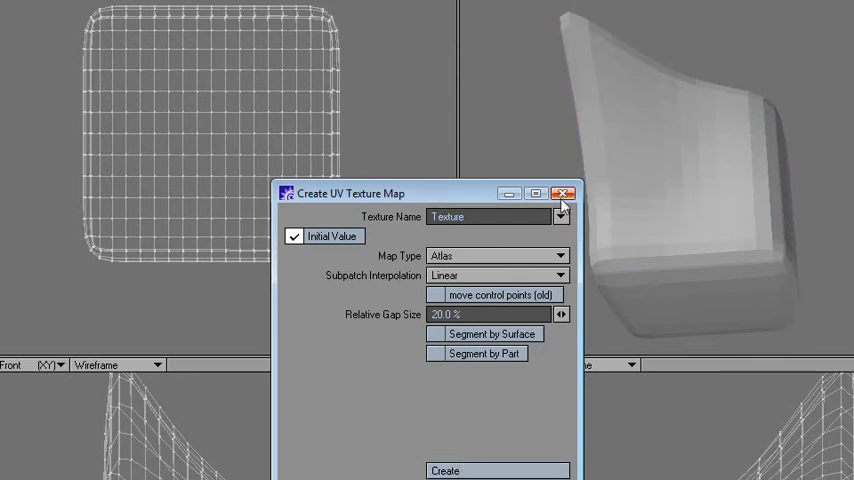
left_click(565, 189)
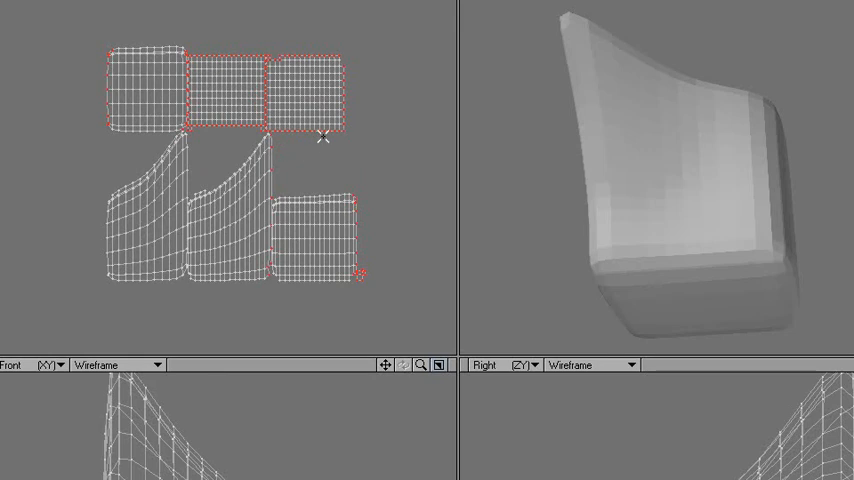
mouse_move(643, 84)
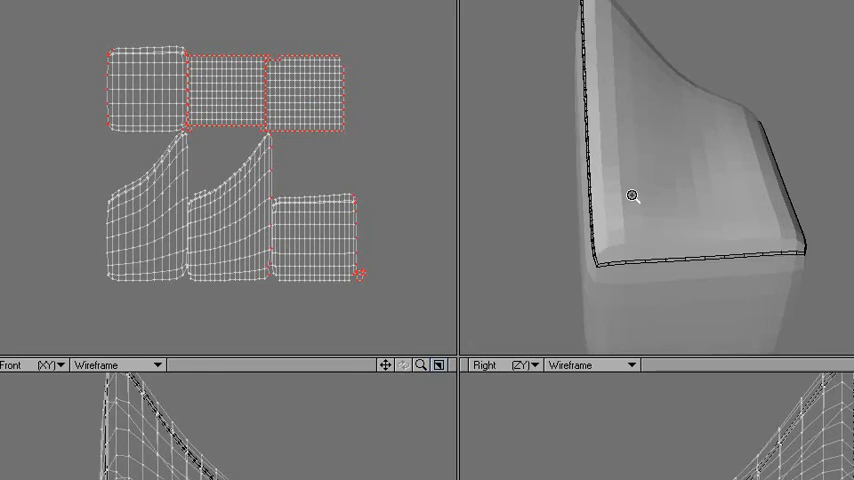
left_click_drag(630, 195, 602, 138)
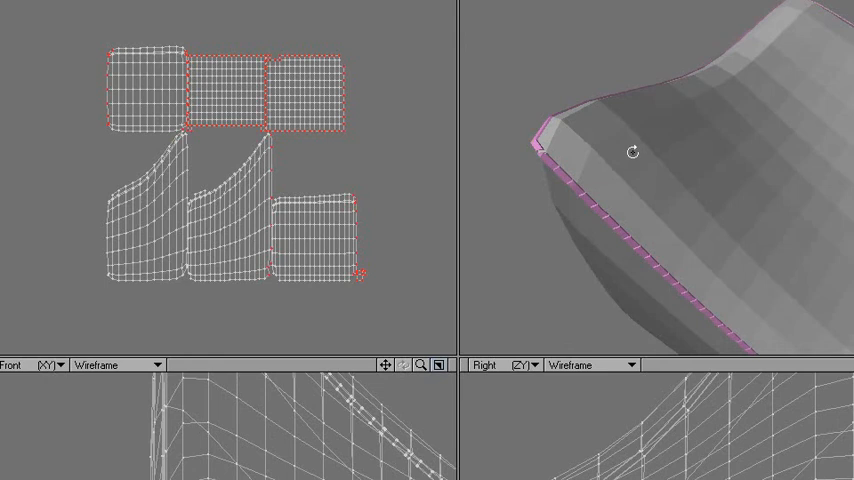
mouse_move(638, 156)
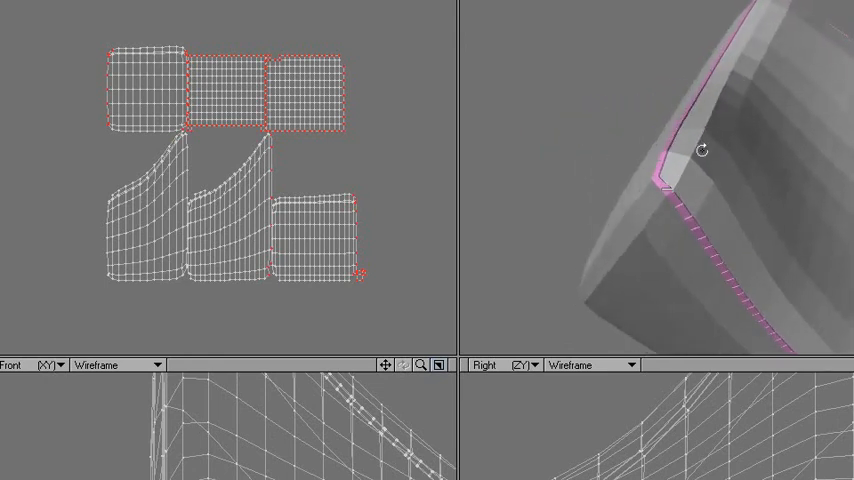
left_click_drag(702, 150, 678, 145)
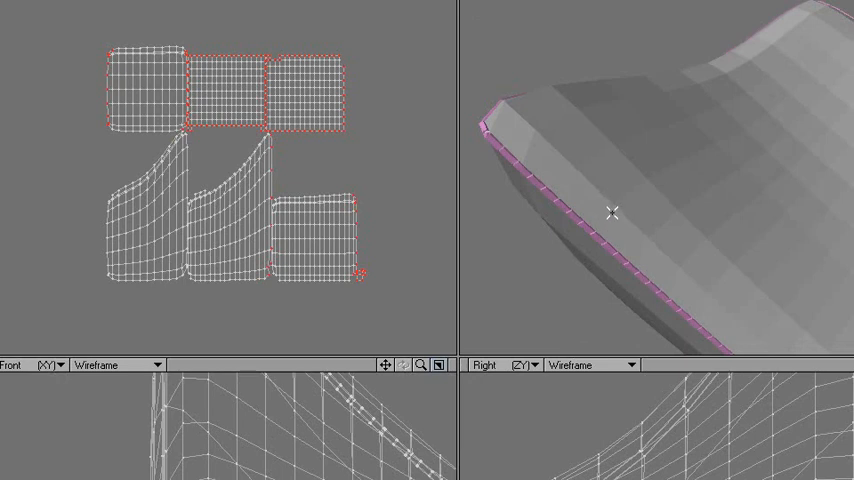
mouse_move(615, 211)
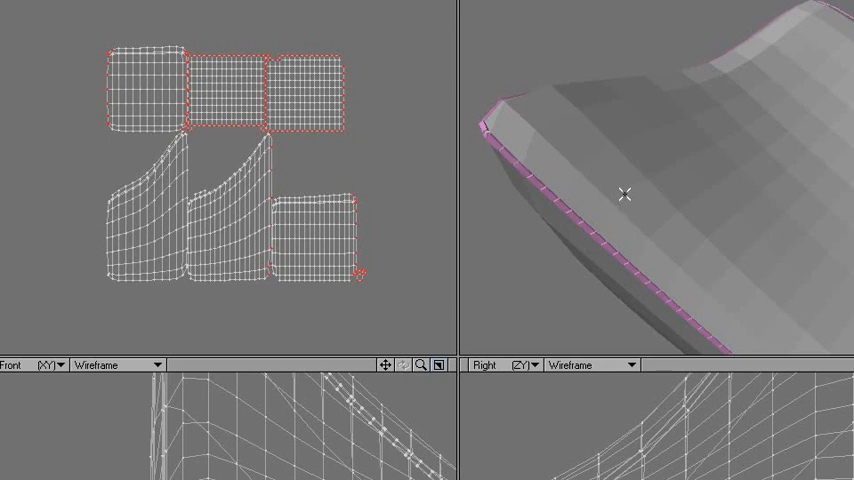
mouse_move(624, 202)
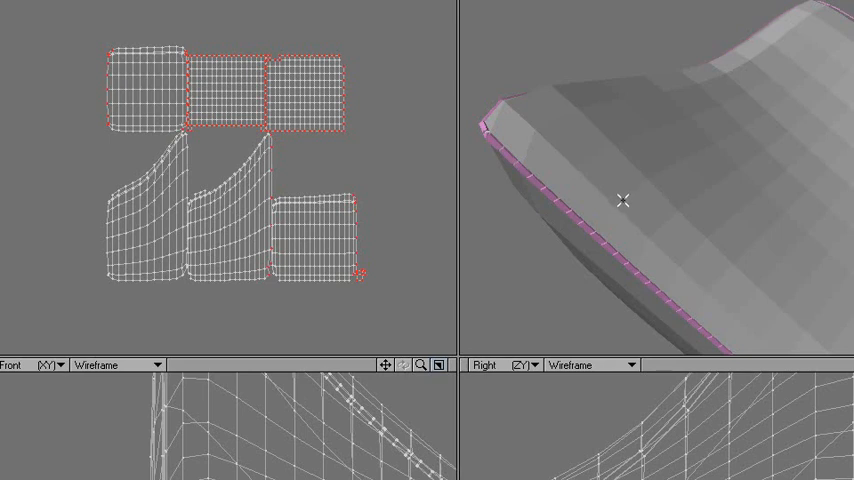